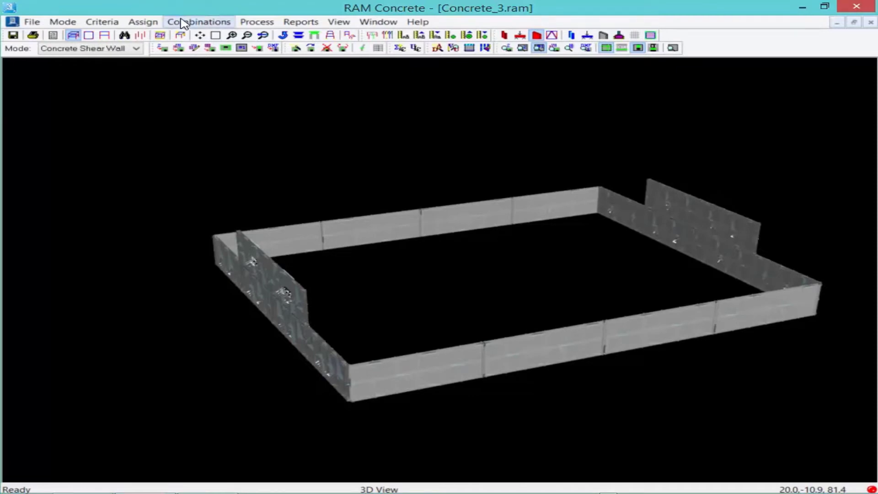
# Show the Combinations menu with its Generated and Custom entries.
pyautogui.click(198, 21)
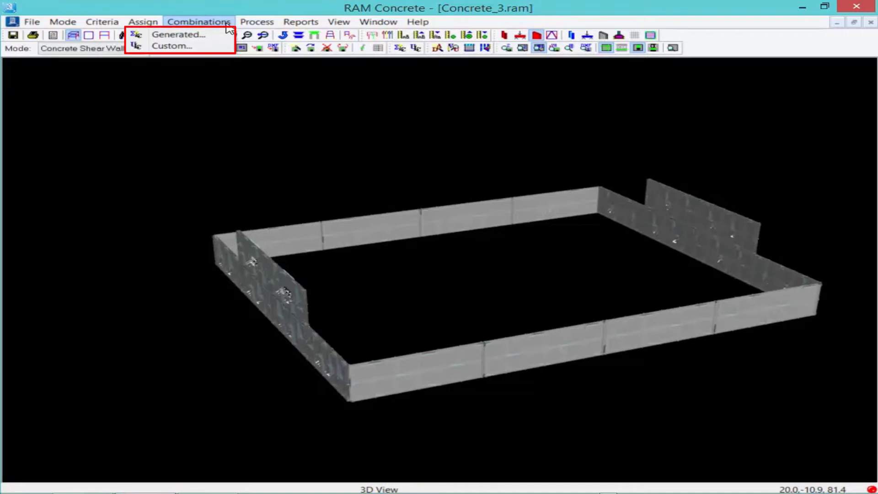
pyautogui.moveTo(179, 34)
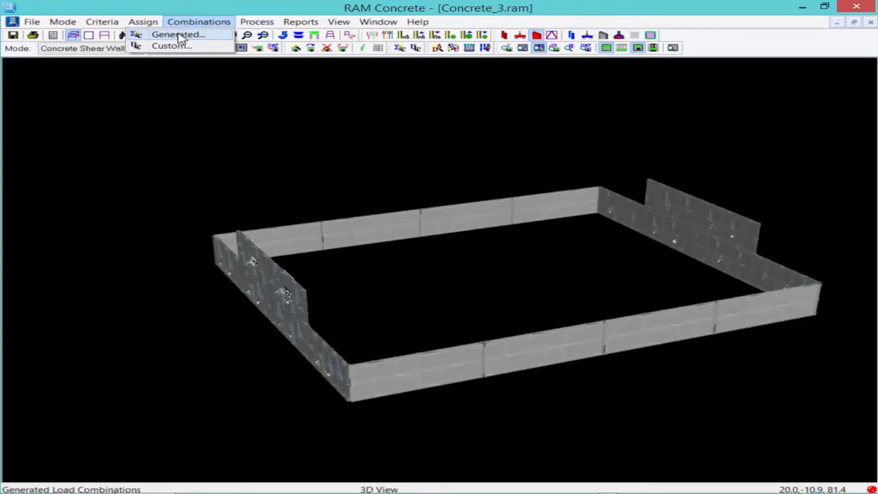
# Select ACI 318-11 as the code in Load Combo Generation and review its parameters.
pyautogui.click(176, 34)
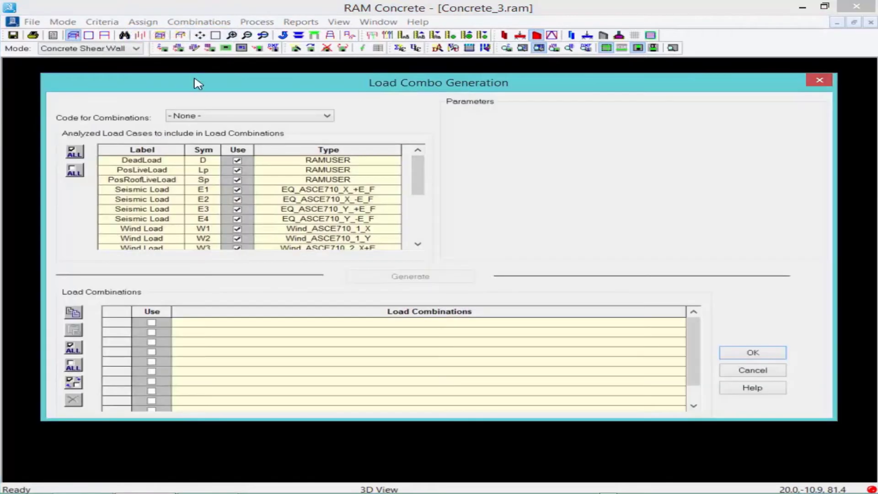
pyautogui.moveTo(203, 88)
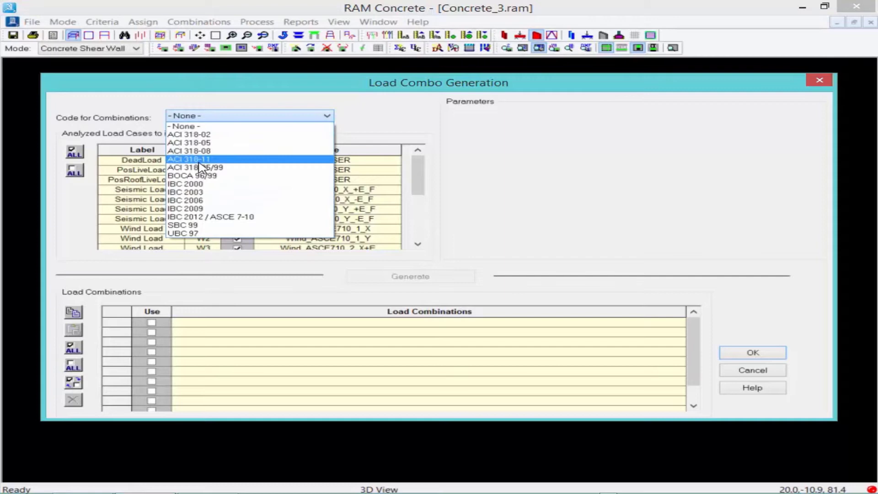
pyautogui.click(189, 159)
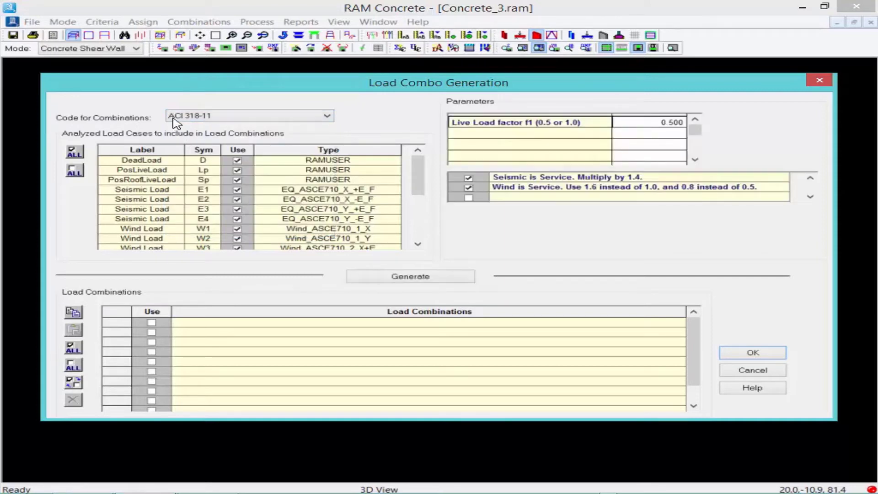
pyautogui.click(247, 117)
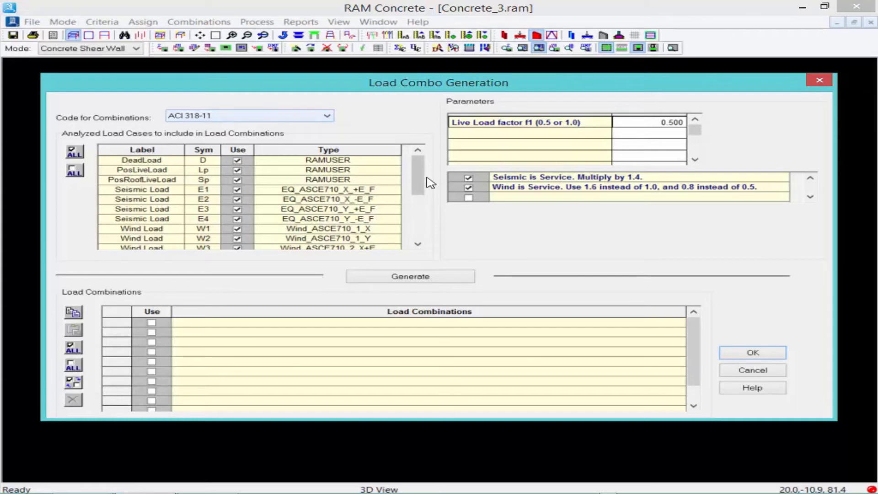
pyautogui.moveTo(417, 171); pyautogui.dragTo(417, 185)
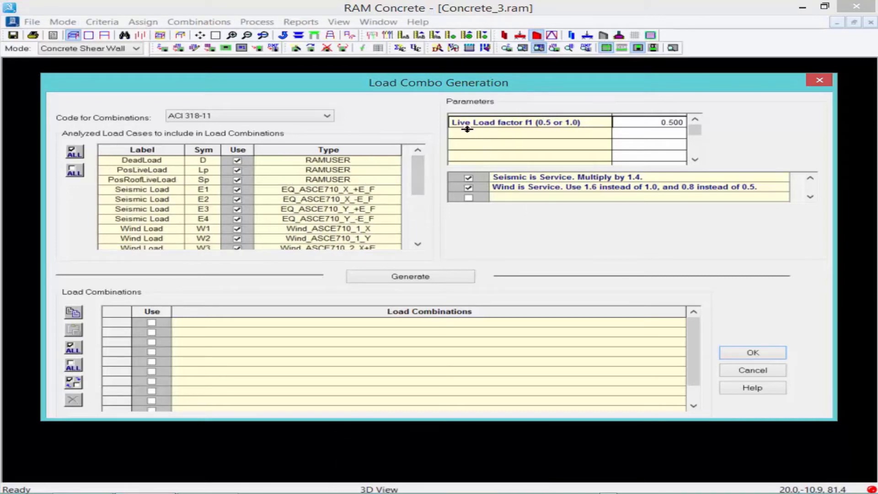
pyautogui.click(647, 122)
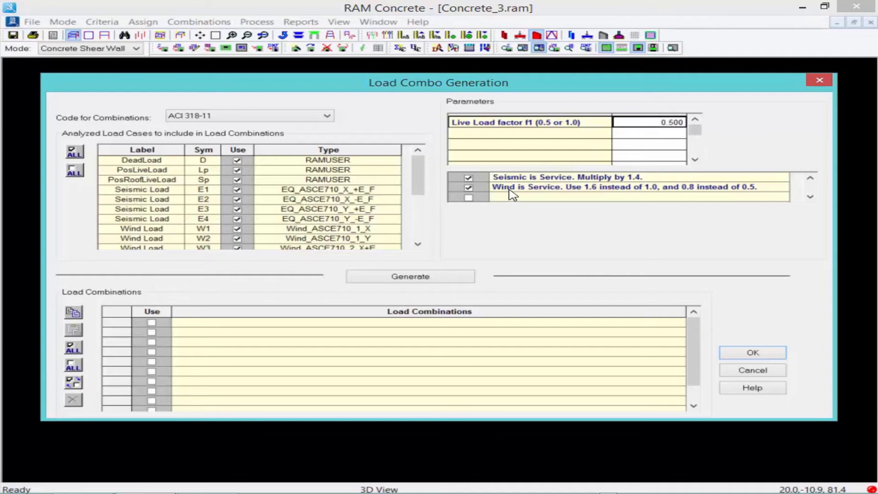
pyautogui.moveTo(509, 179)
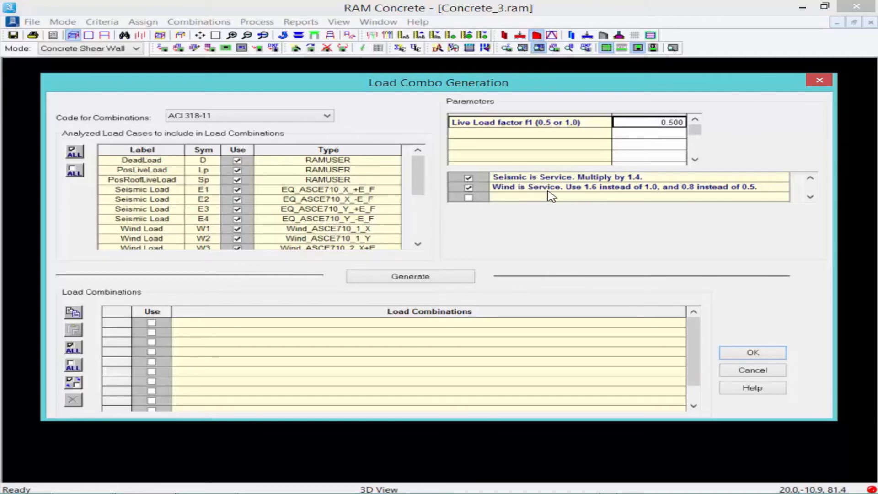
pyautogui.moveTo(282, 174)
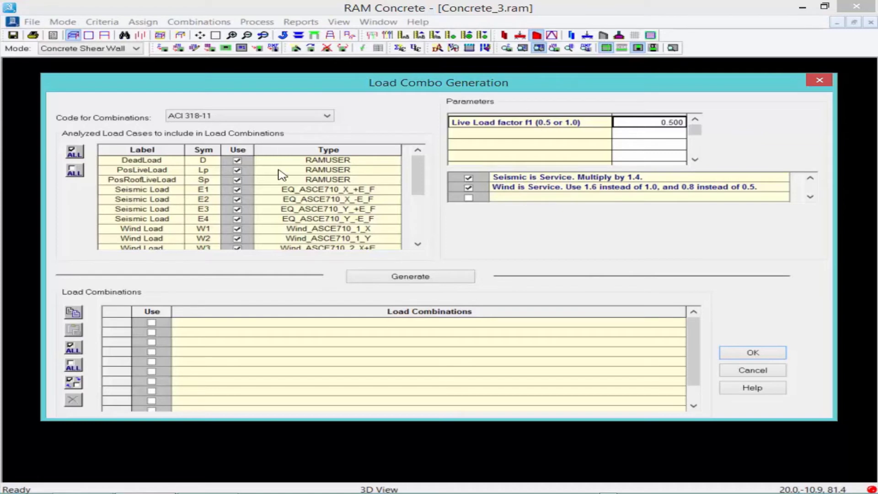
pyautogui.moveTo(502, 119)
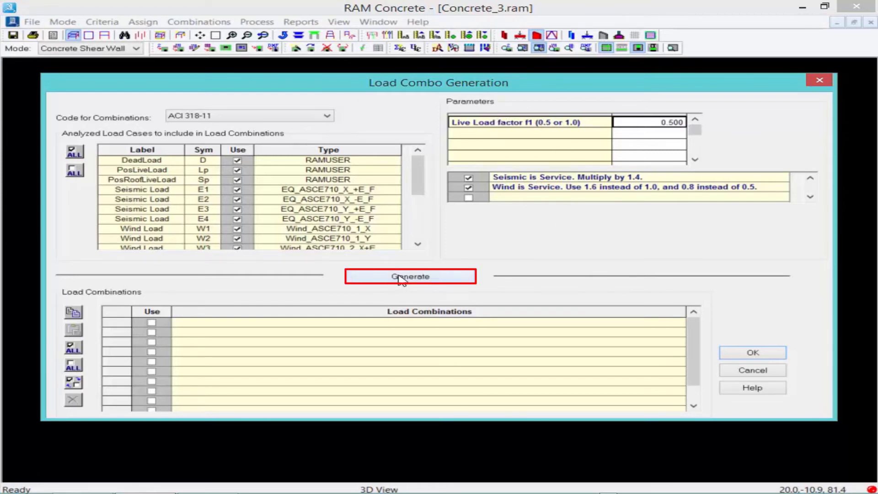
# Generate the 180+ ACI 318-11 combinations, review the list, and accept them.
pyautogui.click(410, 276)
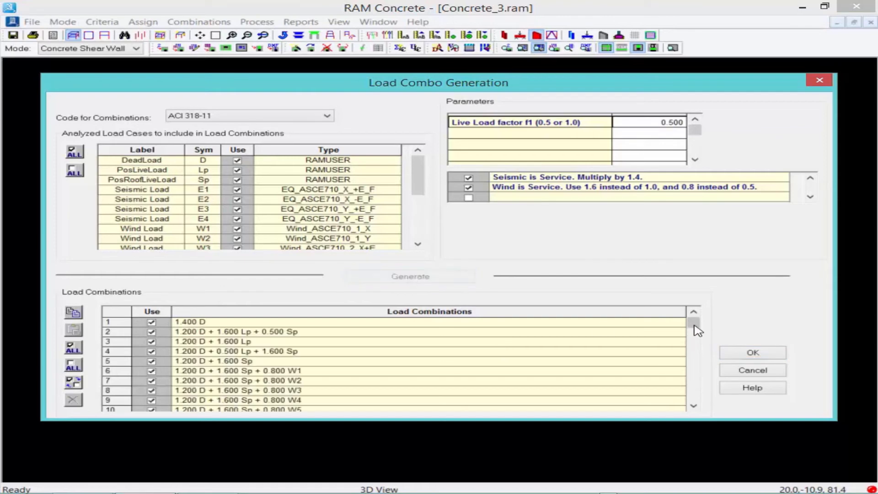
pyautogui.moveTo(694, 328); pyautogui.dragTo(694, 393)
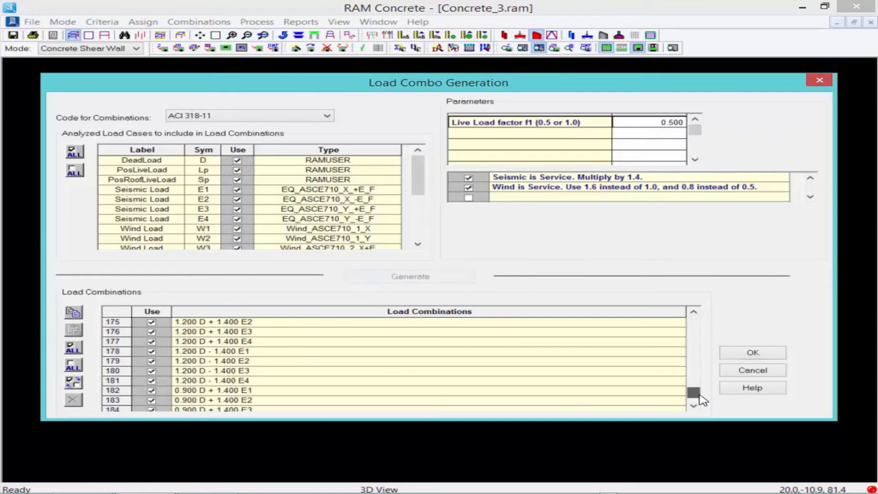
pyautogui.click(694, 312)
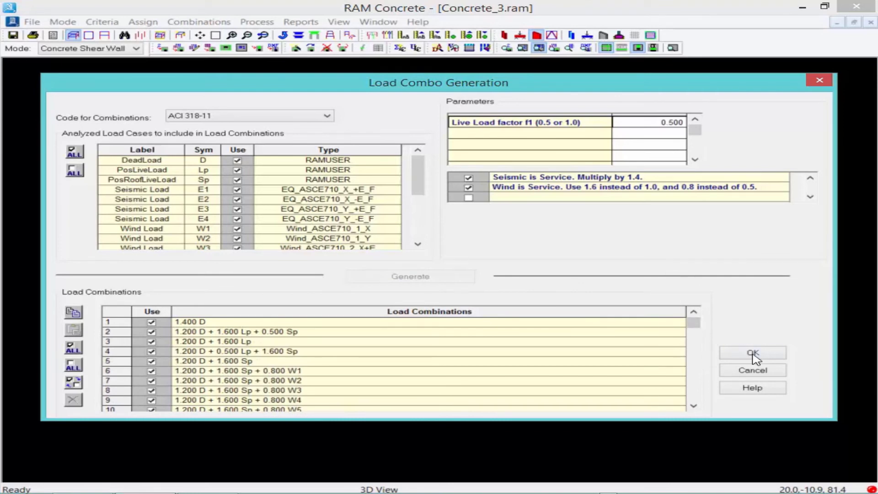
pyautogui.click(752, 353)
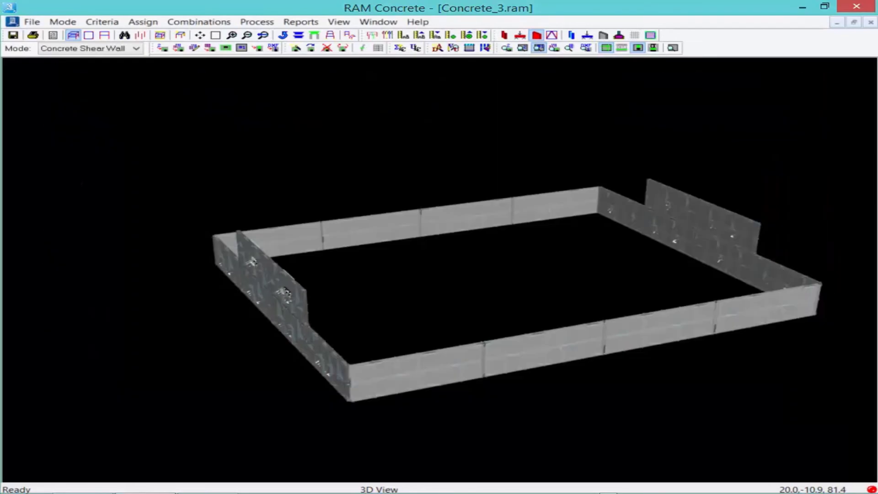